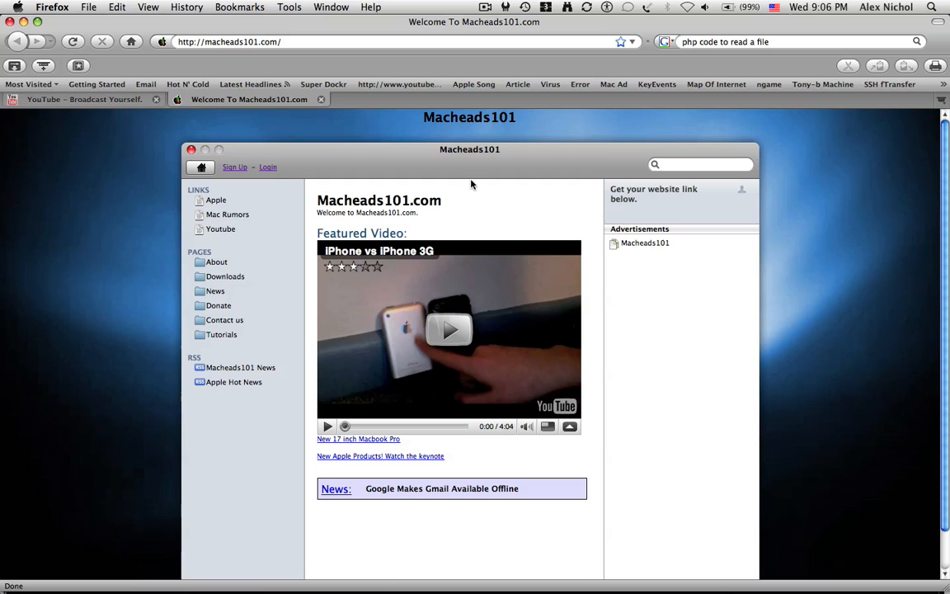
Sign in with username 'macheads101' and its password to reach the account page
left_click(268, 167)
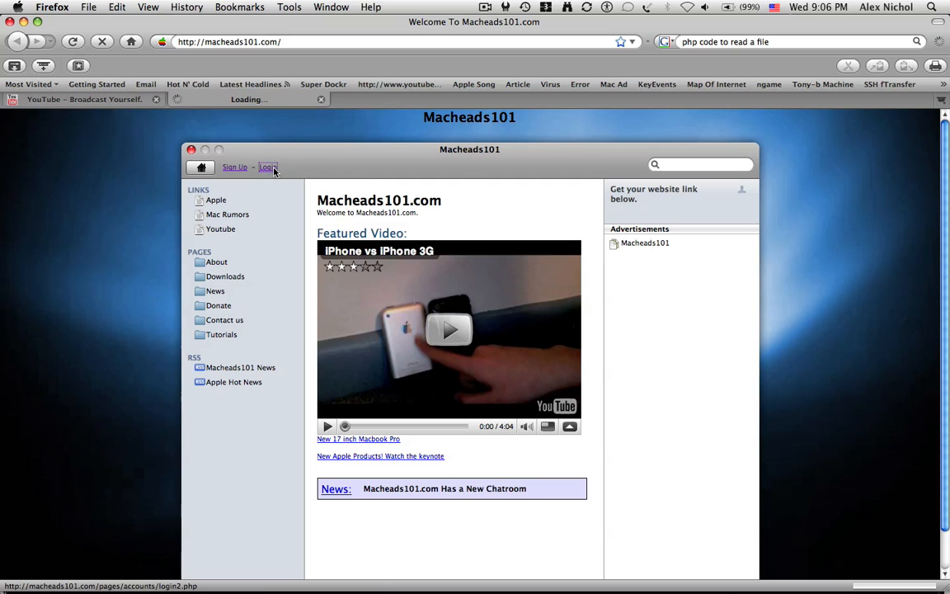
left_click(267, 166)
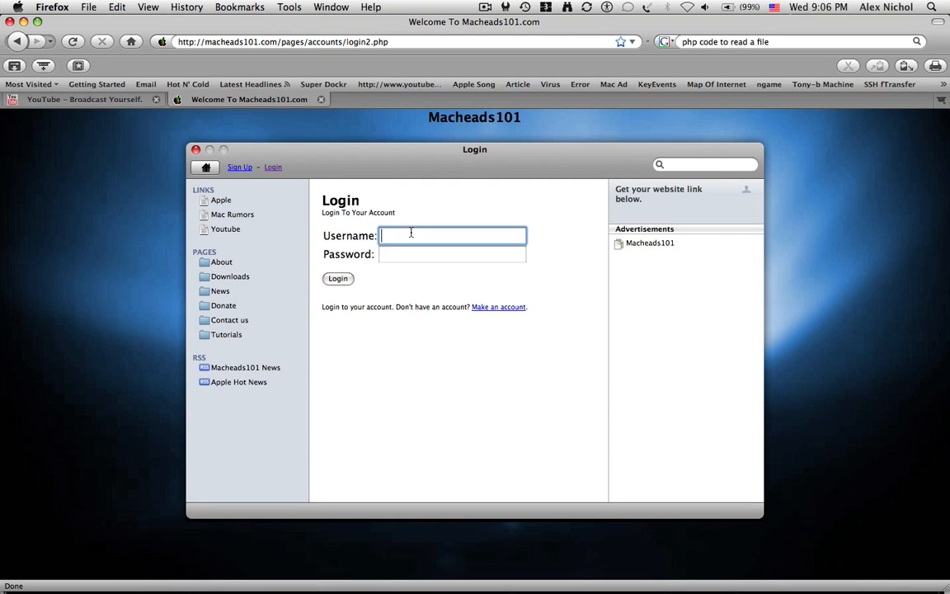
type("macheads101")
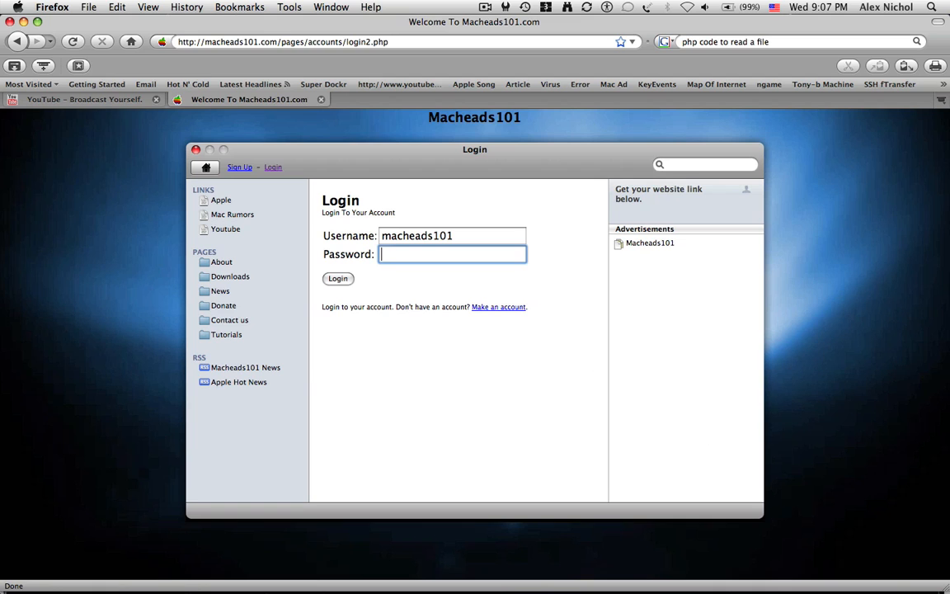
left_click(336, 277)
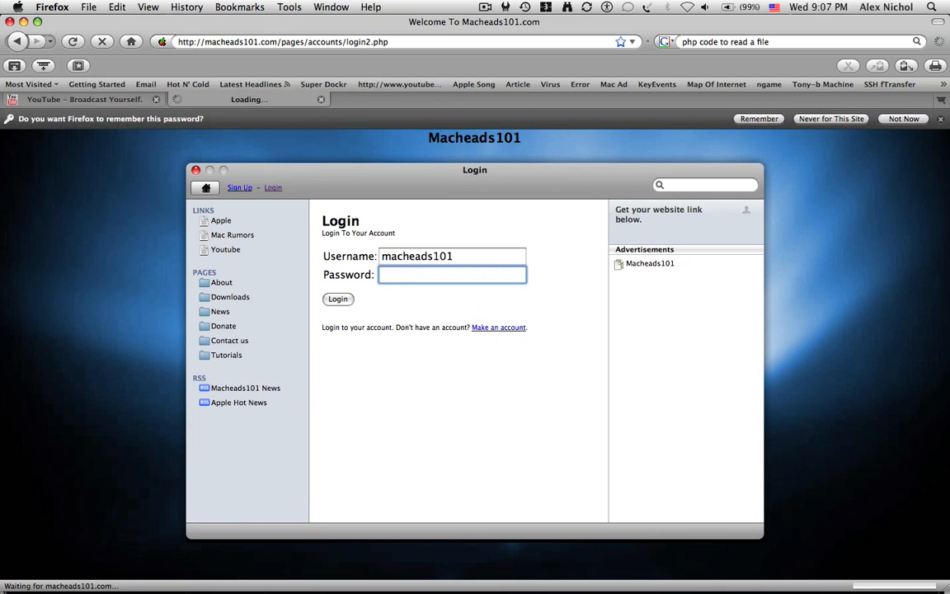
left_click(337, 299)
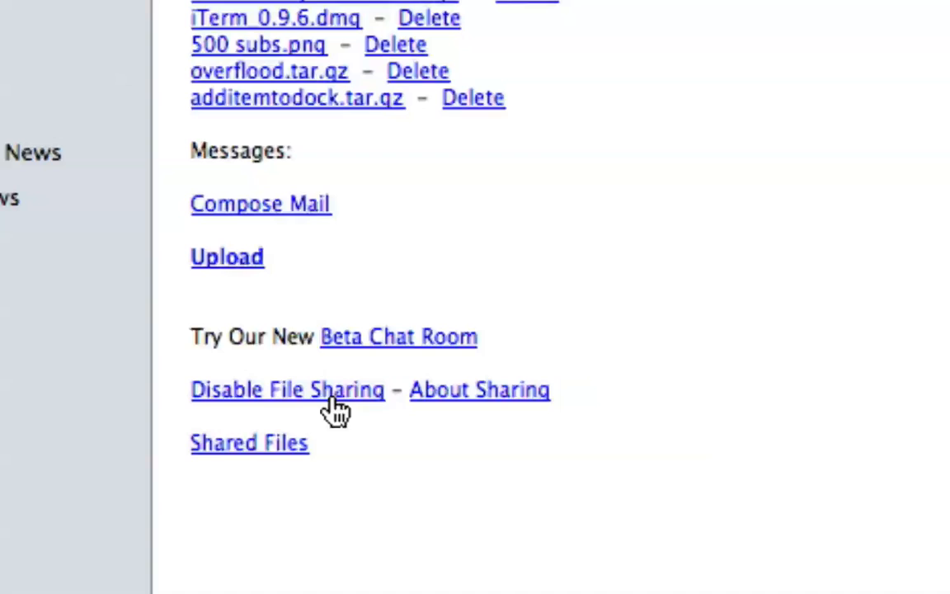
mouse_move(261, 461)
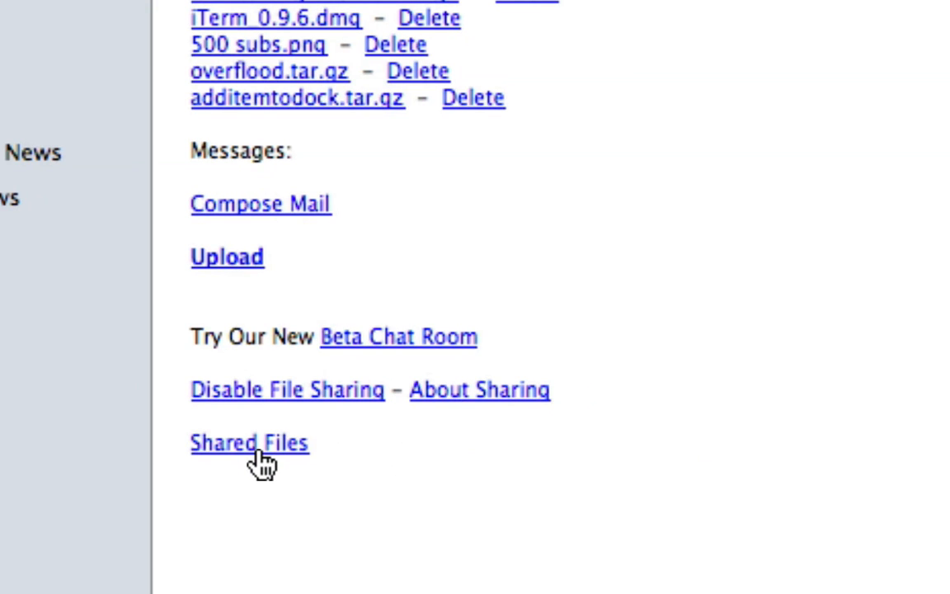
mouse_move(547, 420)
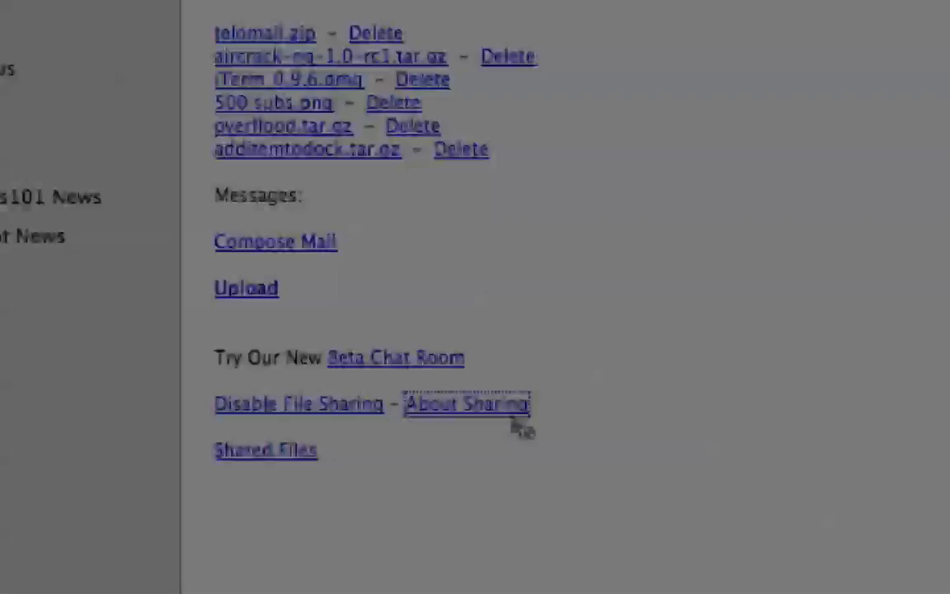
left_click(467, 402)
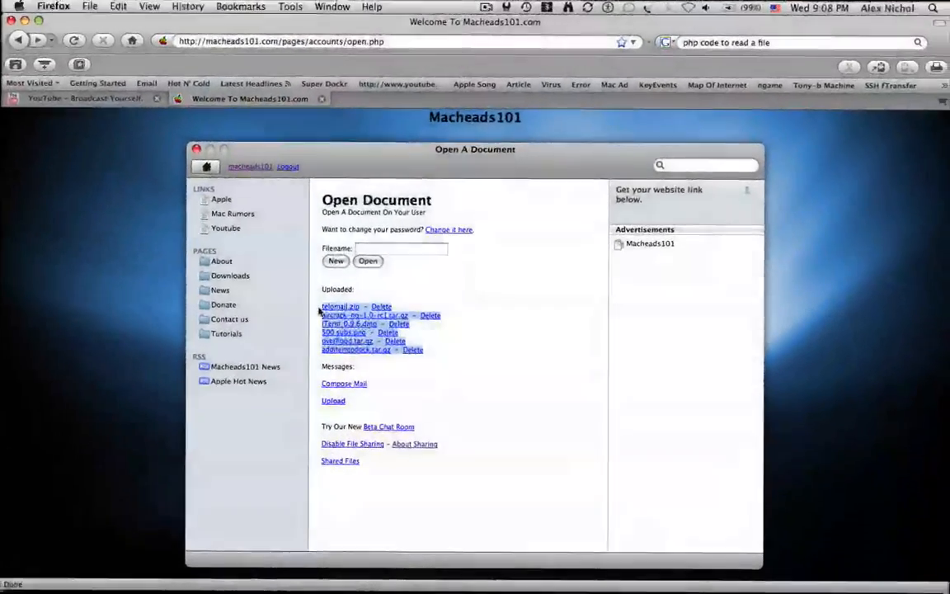
Show macheads101's shared files list, which includes 500 subs.png
left_click(339, 460)
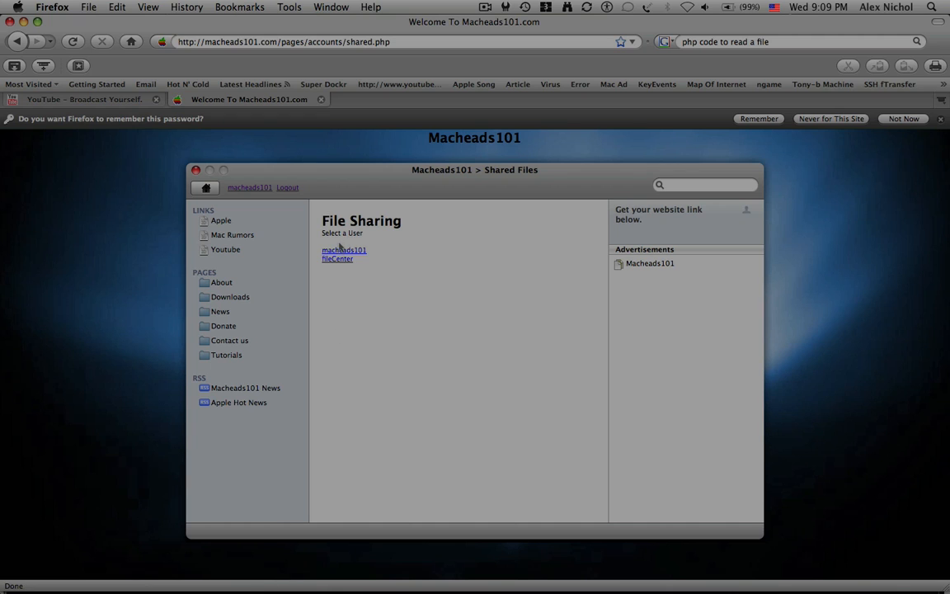
mouse_move(346, 280)
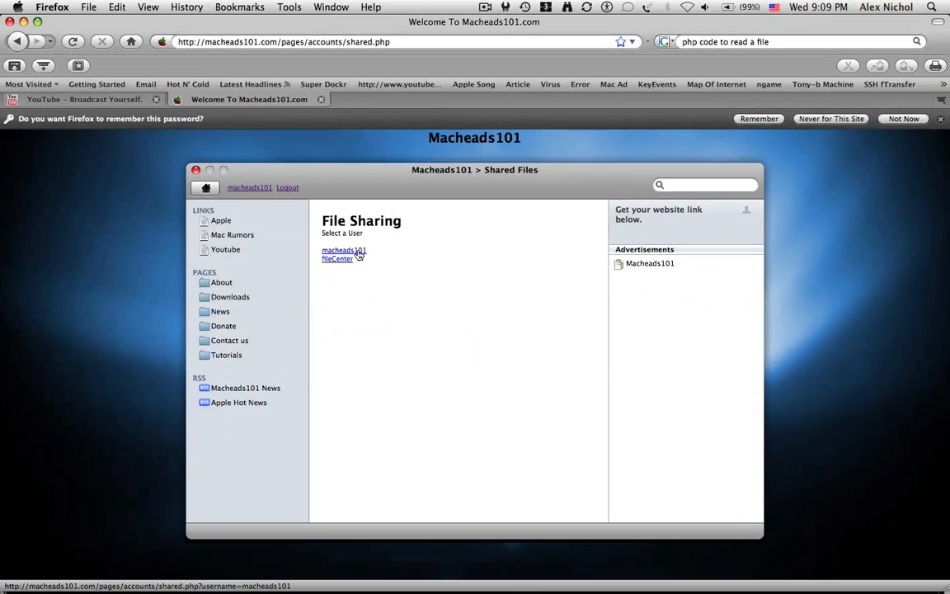
left_click(343, 251)
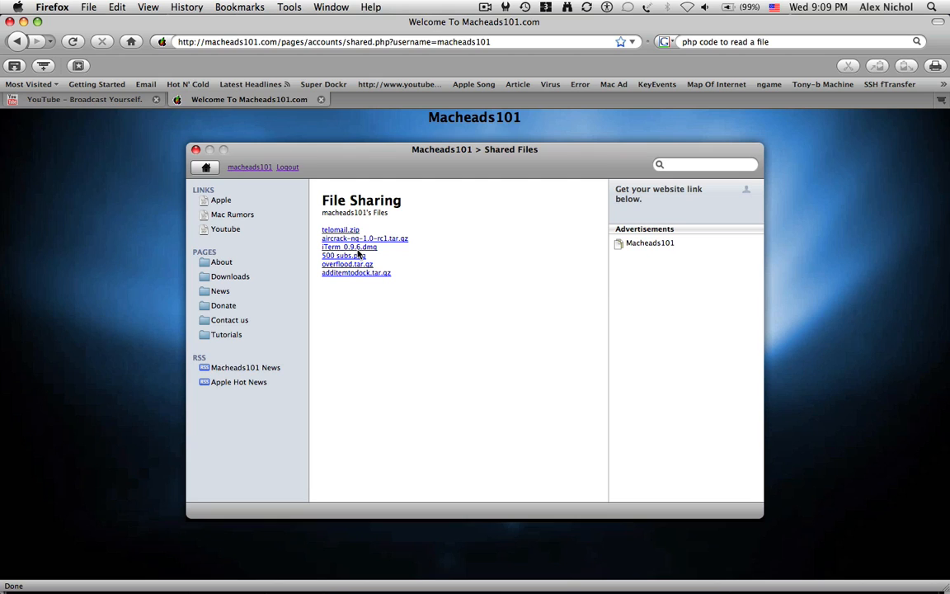
mouse_move(388, 228)
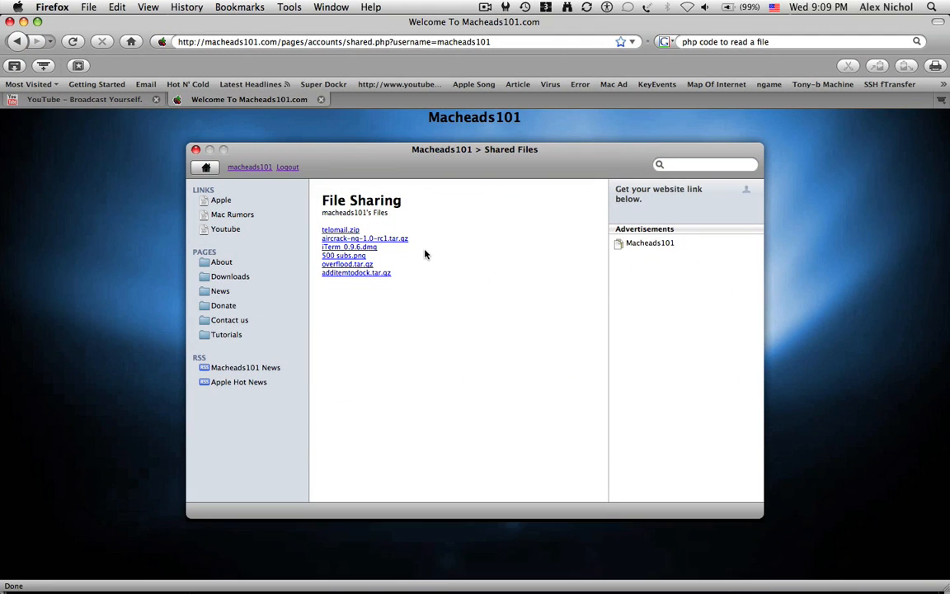
mouse_move(379, 251)
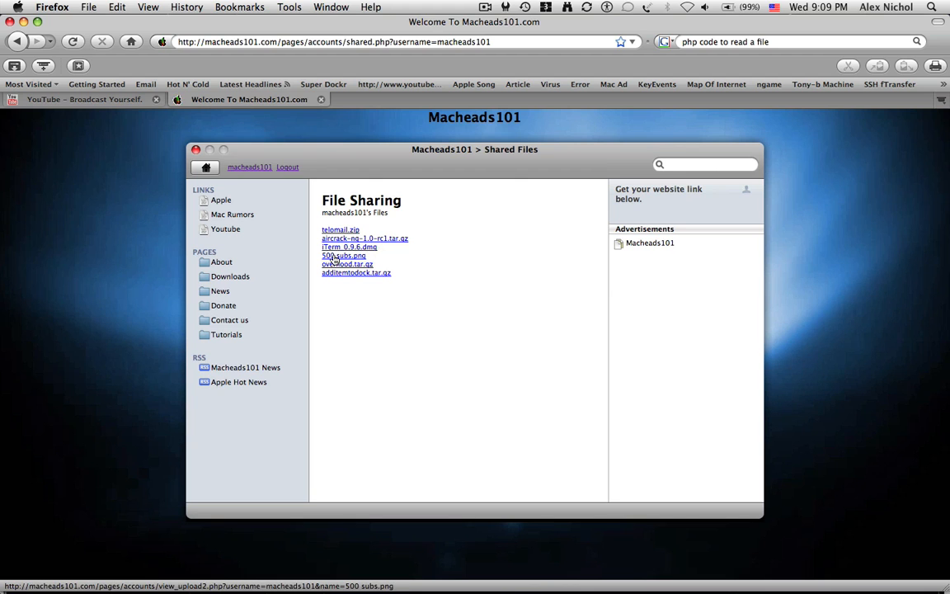
left_click(343, 255)
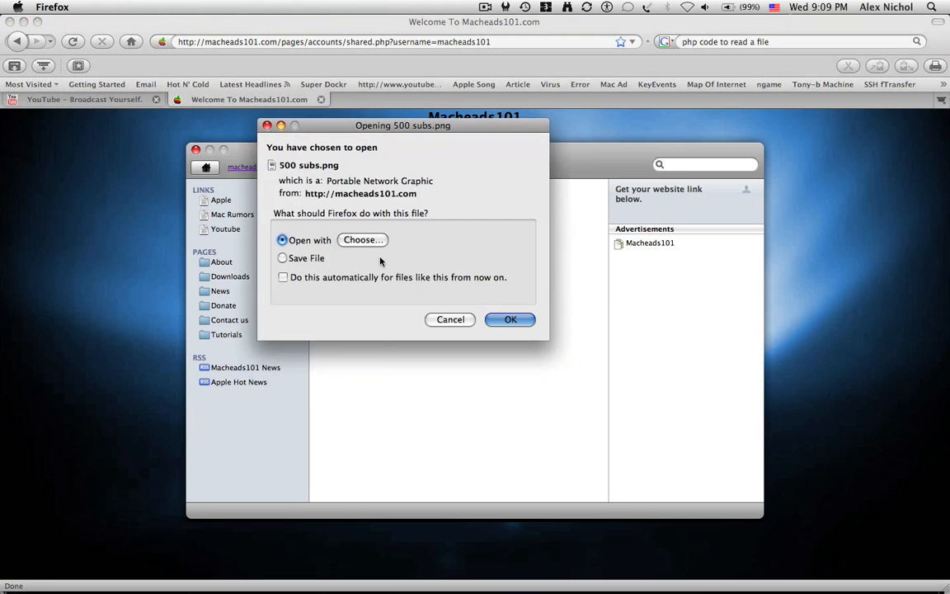
left_click(511, 320)
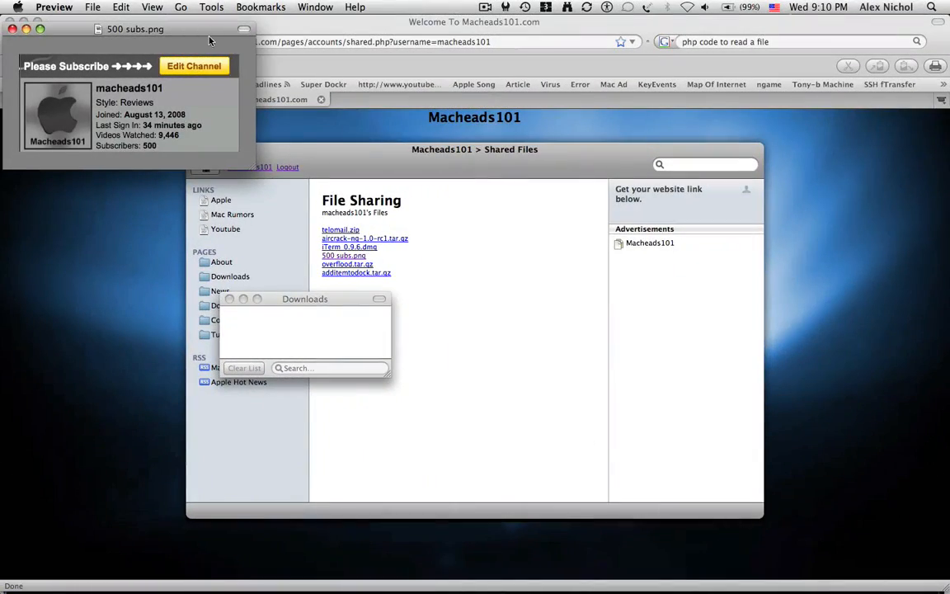
left_click_drag(124, 30, 355, 193)
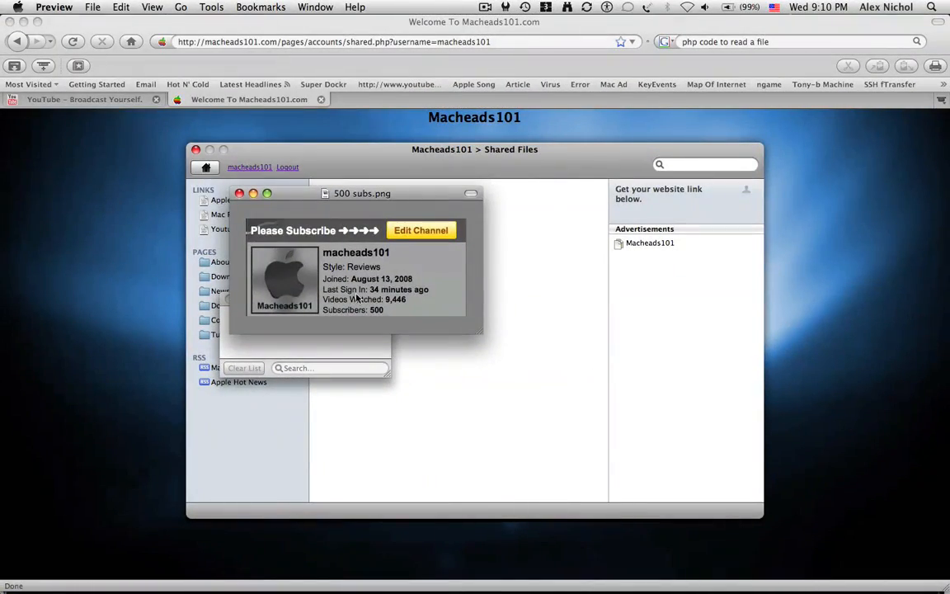
mouse_move(383, 300)
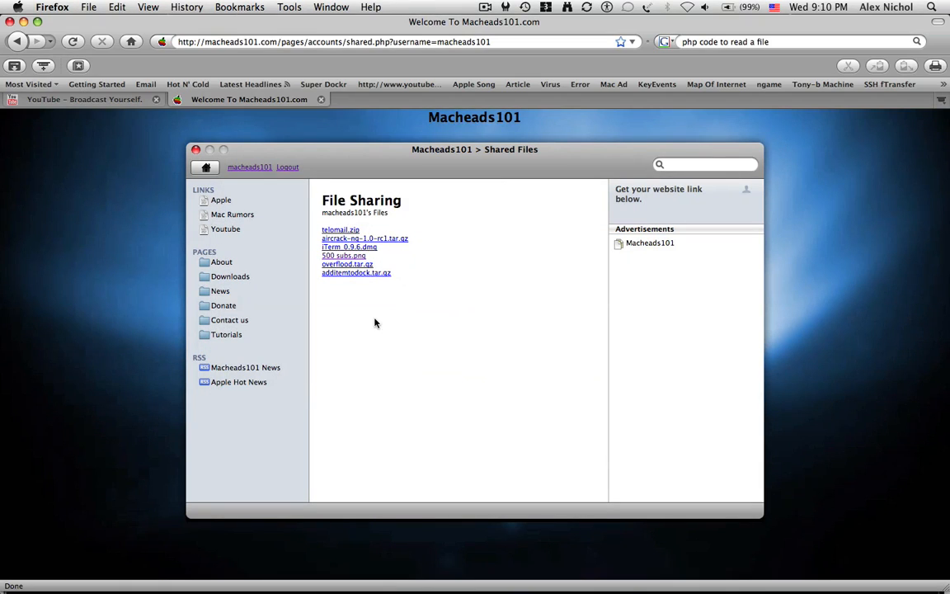
mouse_move(346, 264)
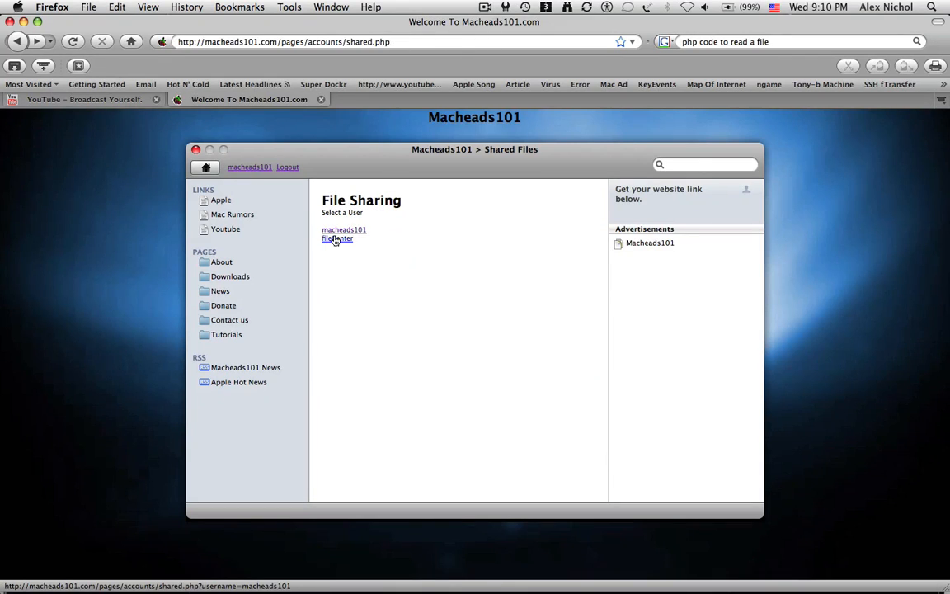
View FileCenter's shared files, then log out to the public home page
left_click(336, 237)
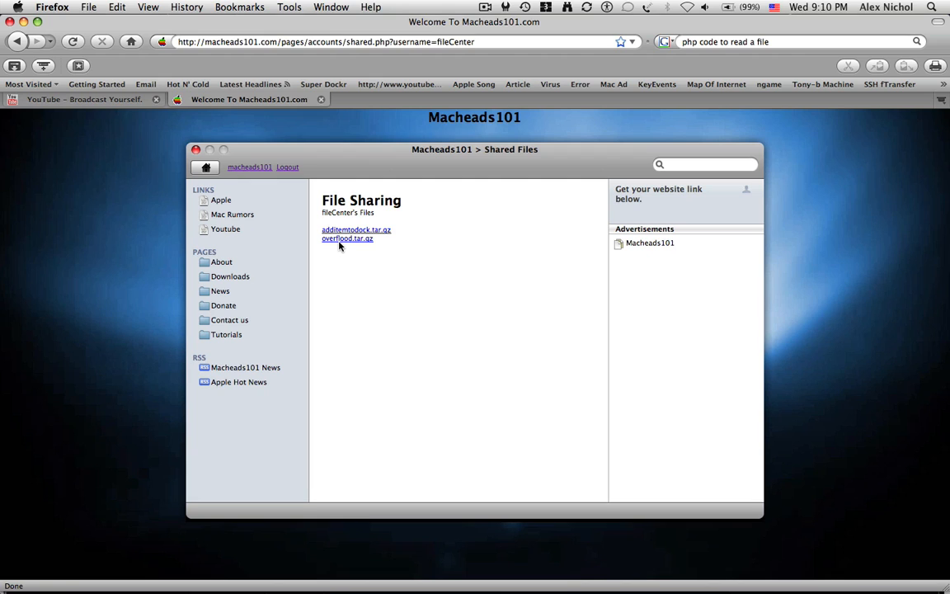
mouse_move(304, 156)
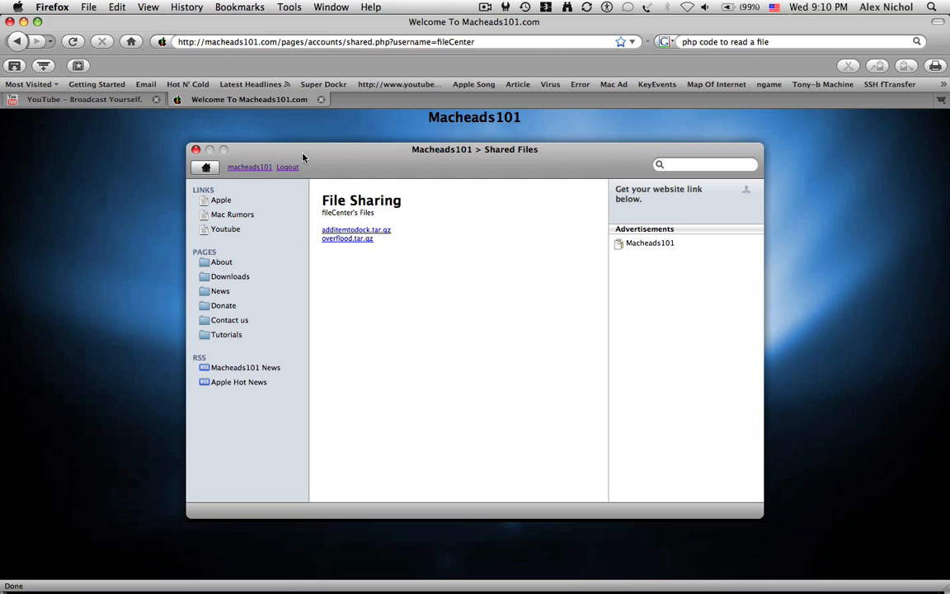
left_click(287, 167)
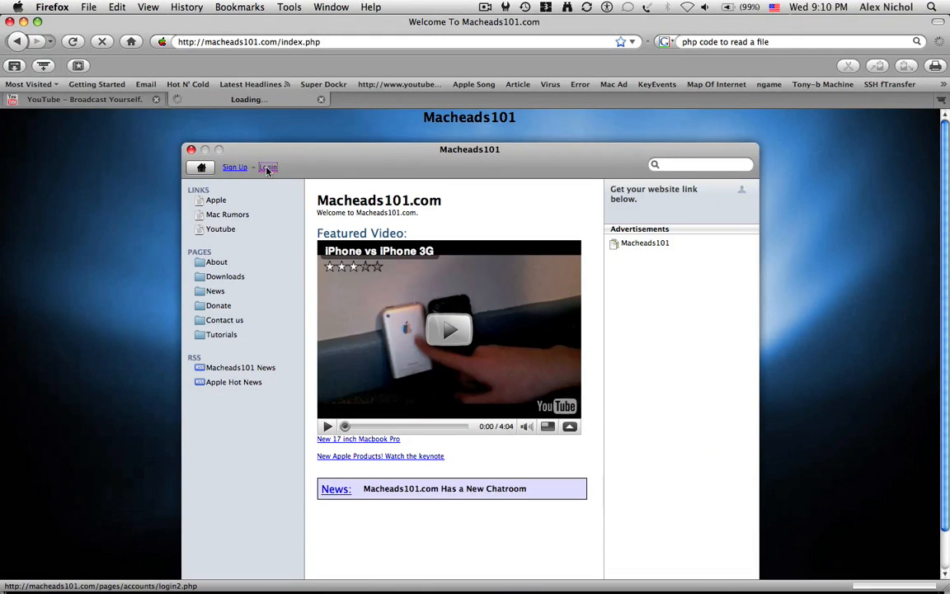
Sign in as 'file' (FileCenter) and head to its Upload page
left_click(267, 166)
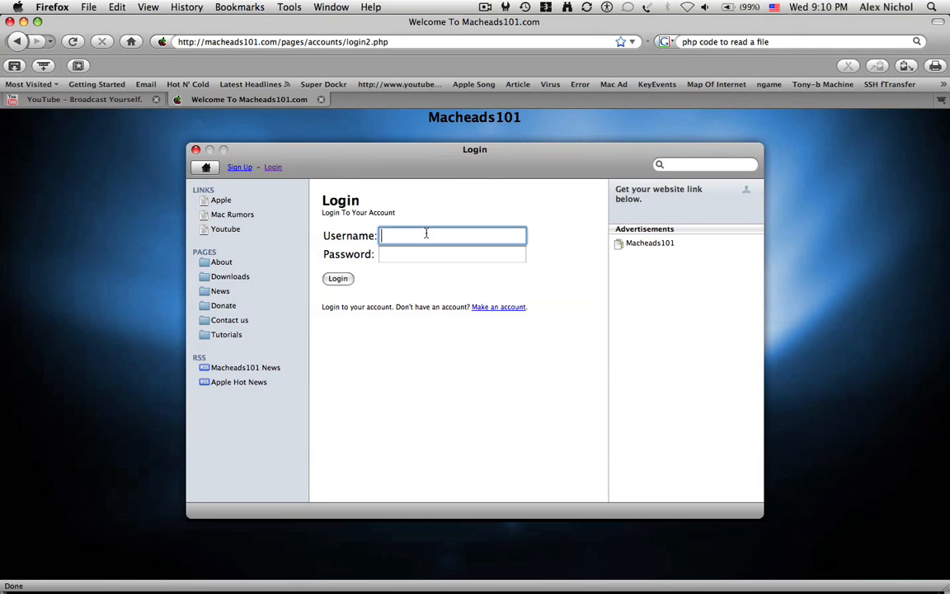
type("file")
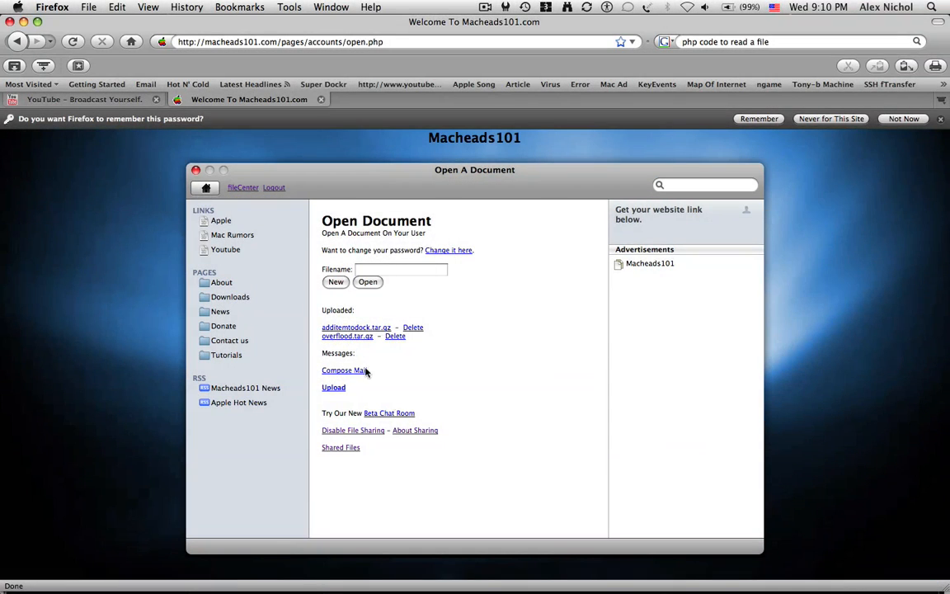
left_click(333, 386)
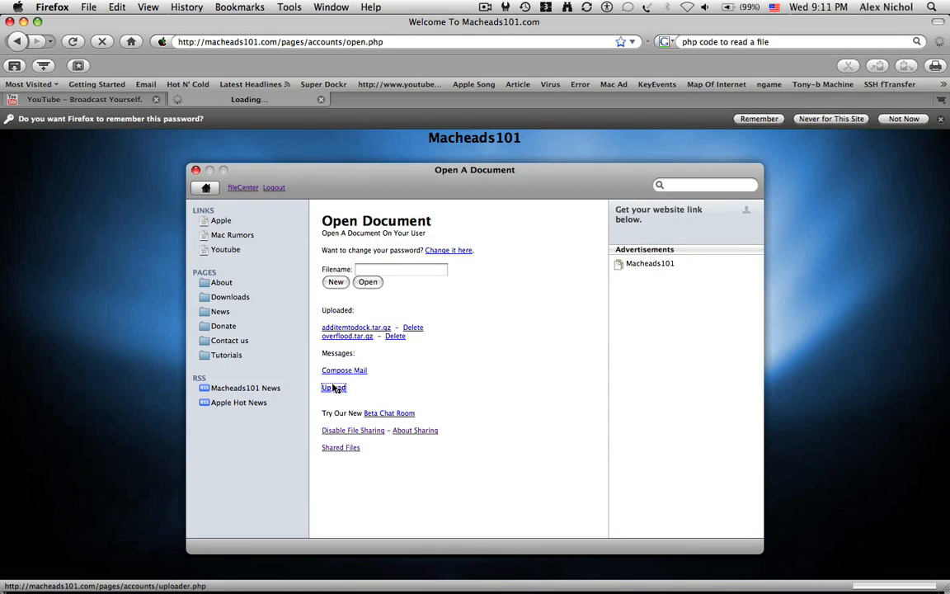
Choose 500 subs.png from Desktop > Documents and submit it as an upload
left_click(333, 387)
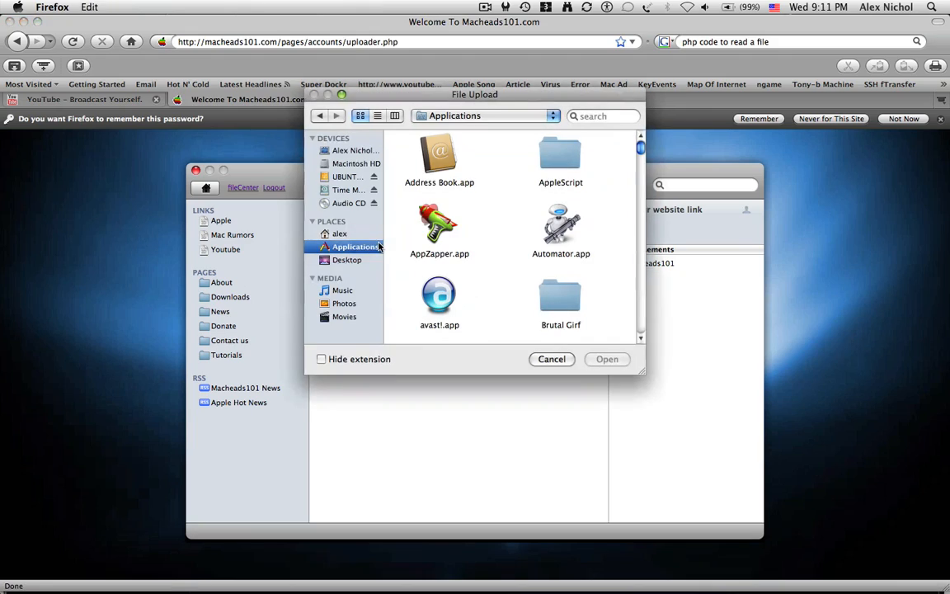
left_click(347, 261)
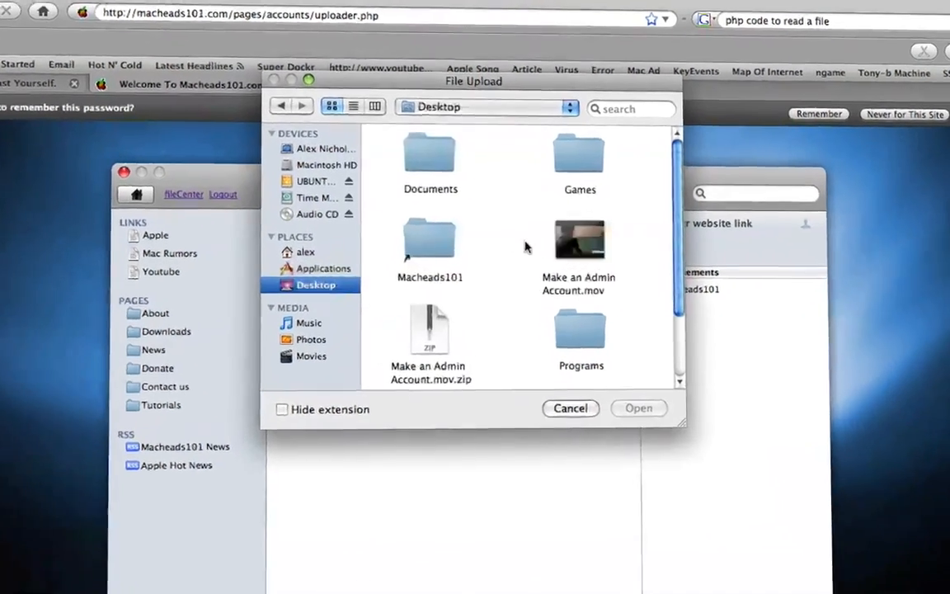
double_click(428, 165)
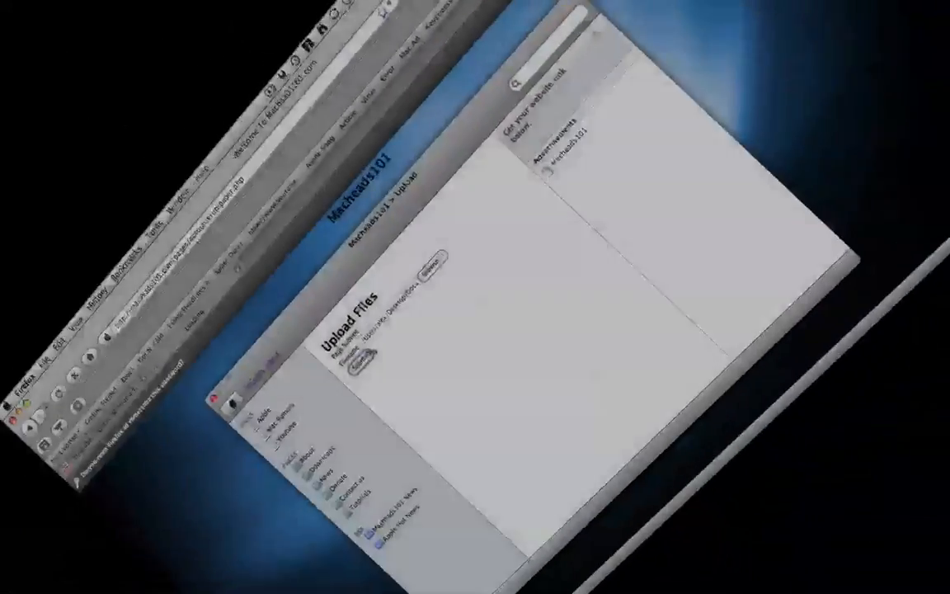
left_click(339, 257)
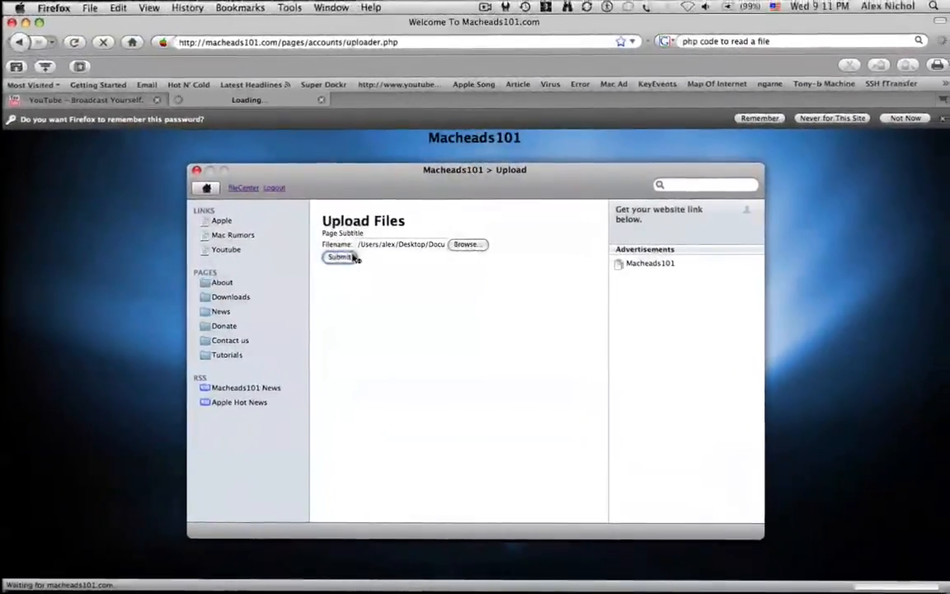
left_click(339, 257)
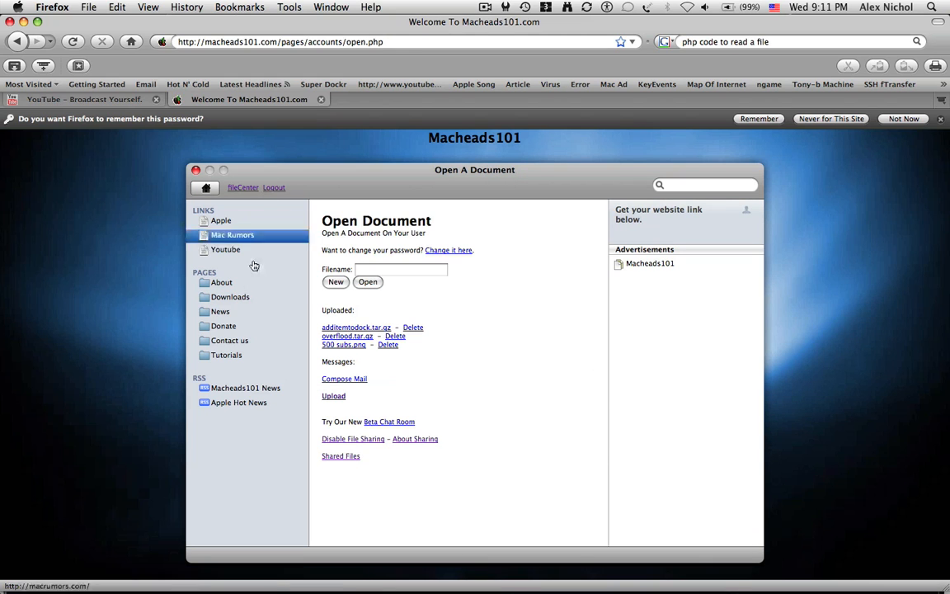
Confirm 500 subs.png appears in FileCenter's shared files, then log out to the home page
left_click(231, 234)
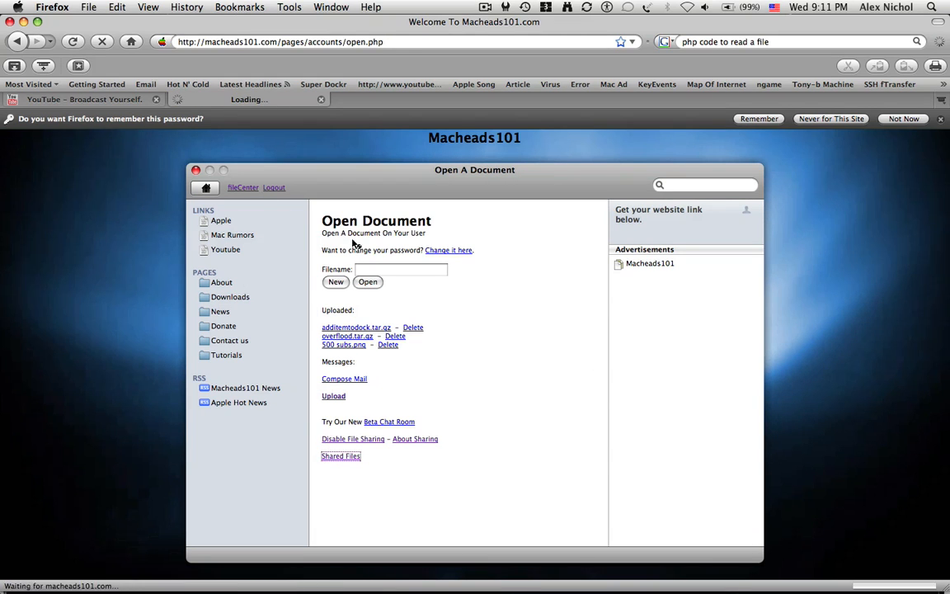
left_click(340, 455)
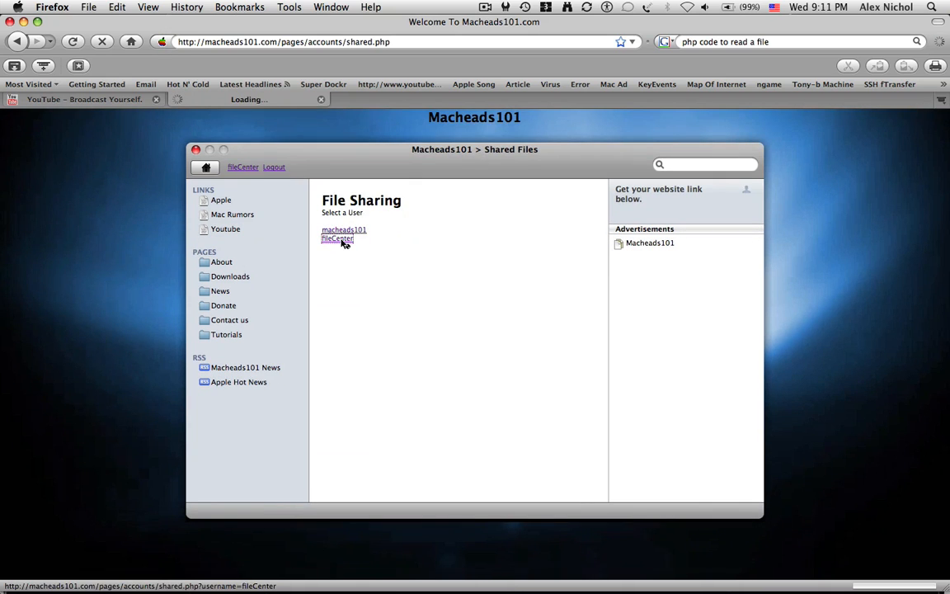
left_click(336, 237)
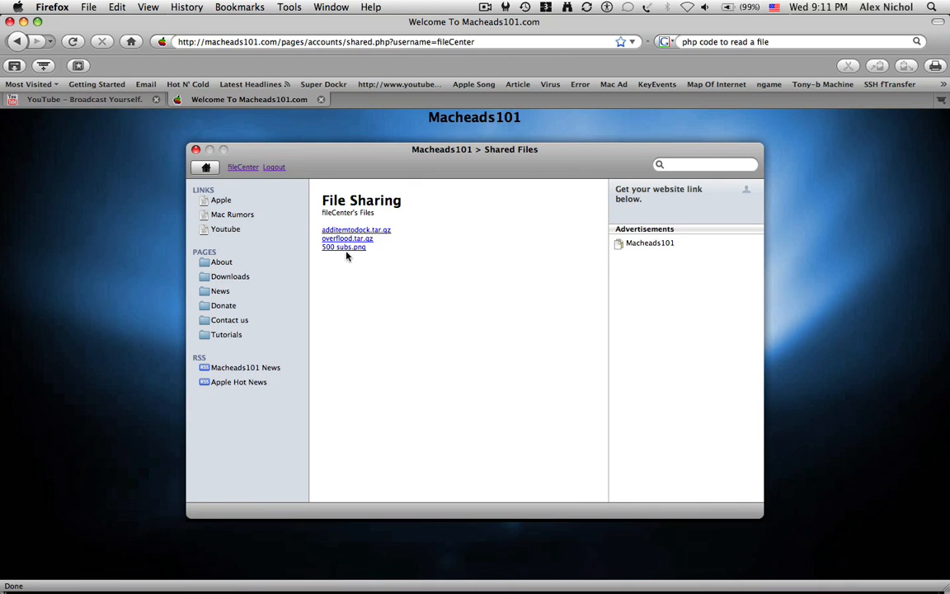
left_click(274, 167)
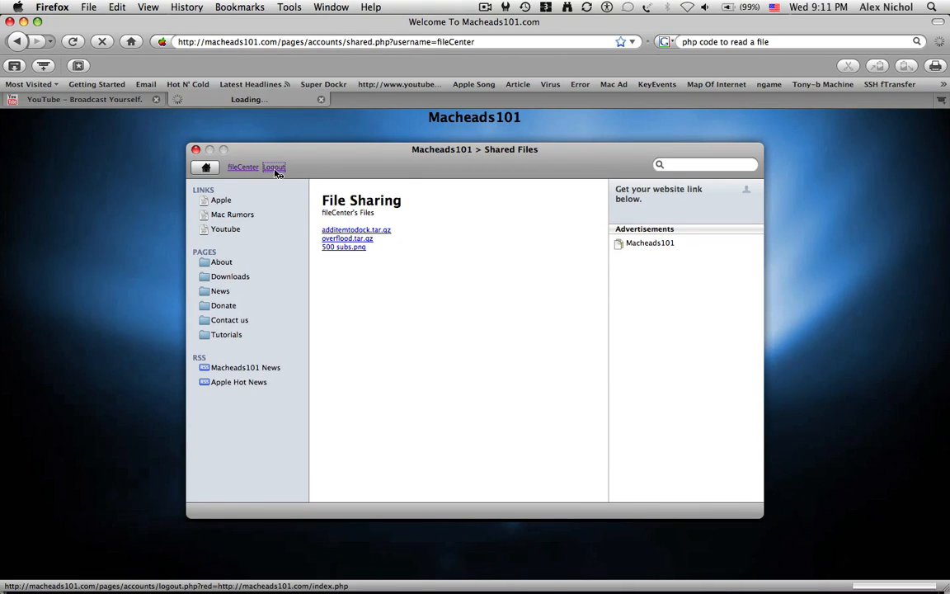
left_click(274, 166)
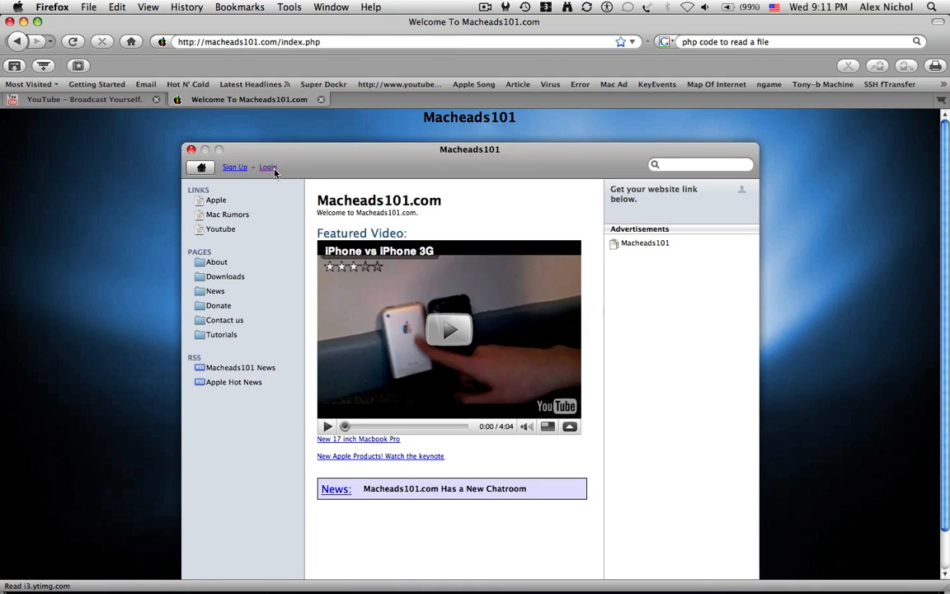